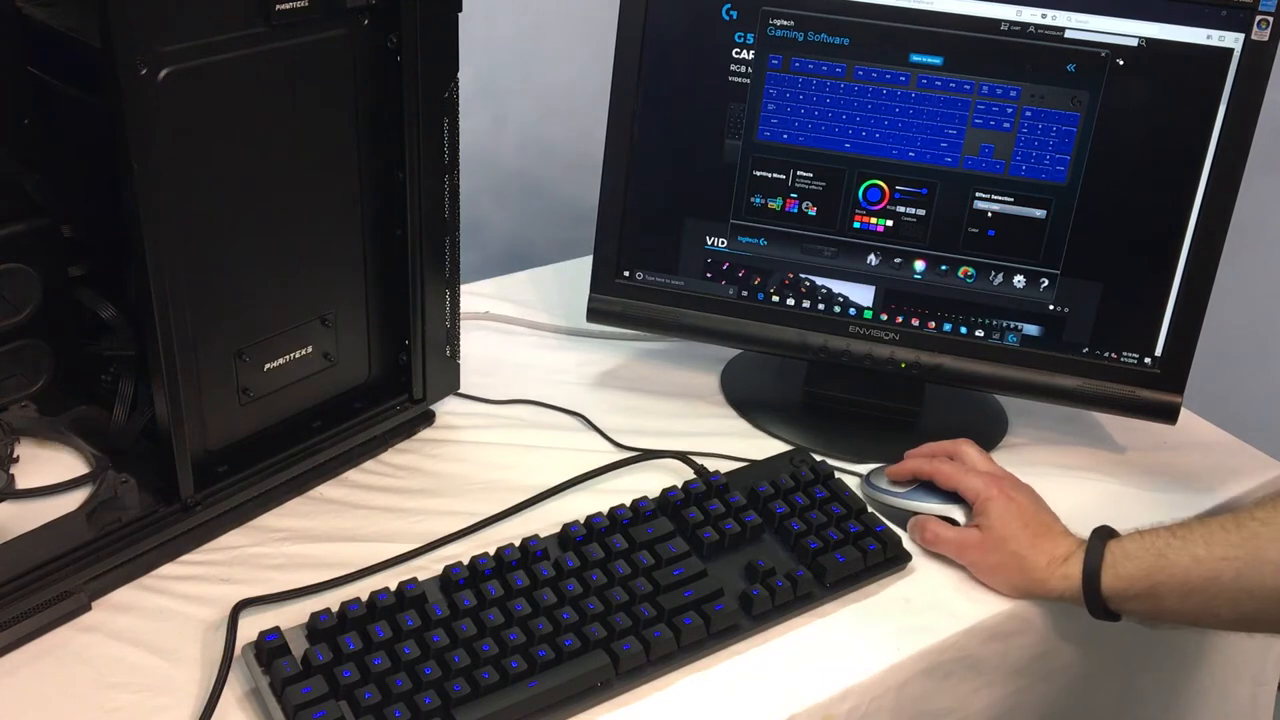
left_click(1016, 206)
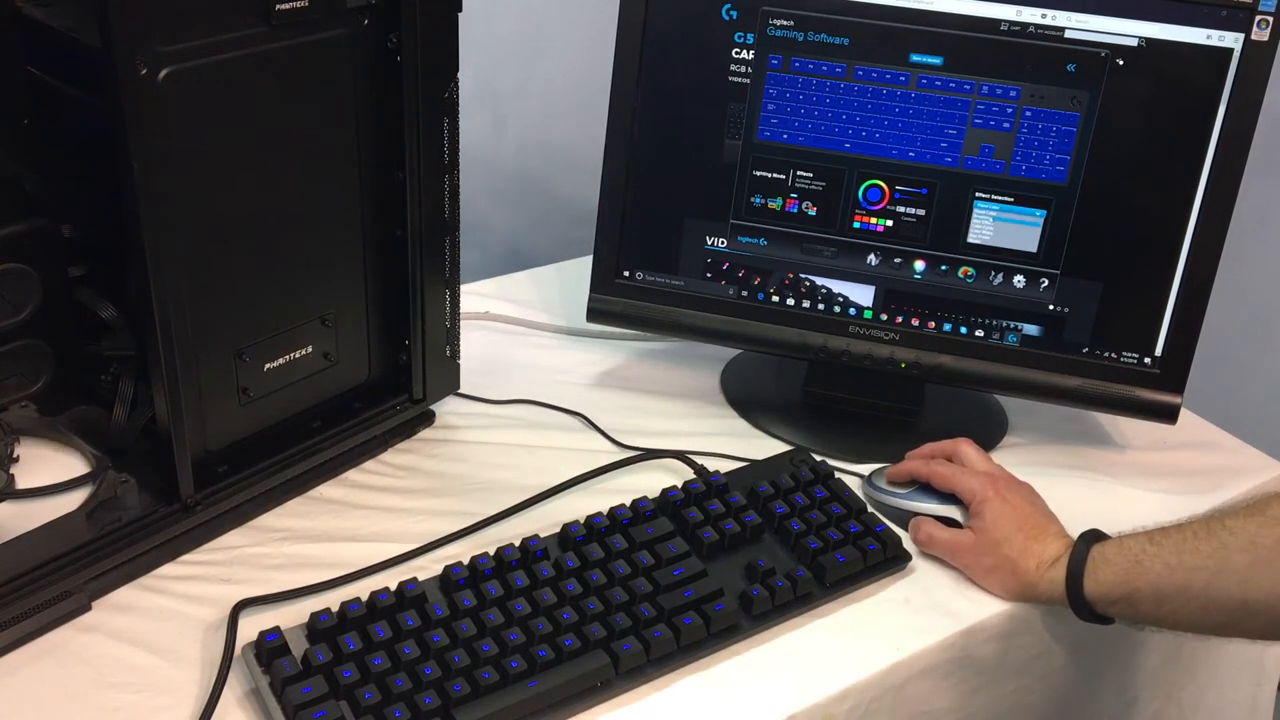